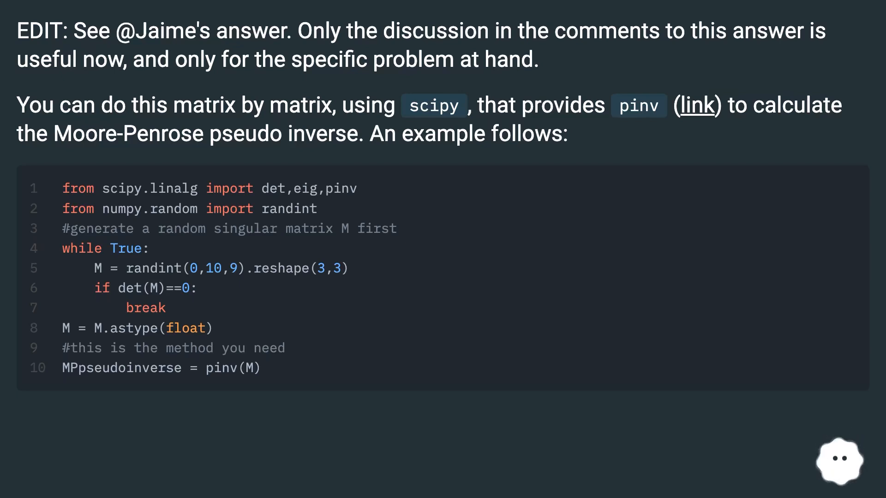
scroll(down, 3)
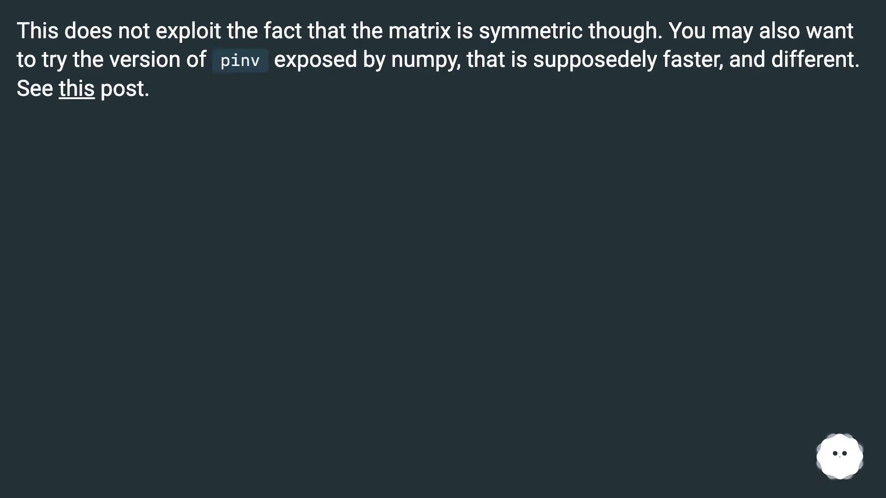